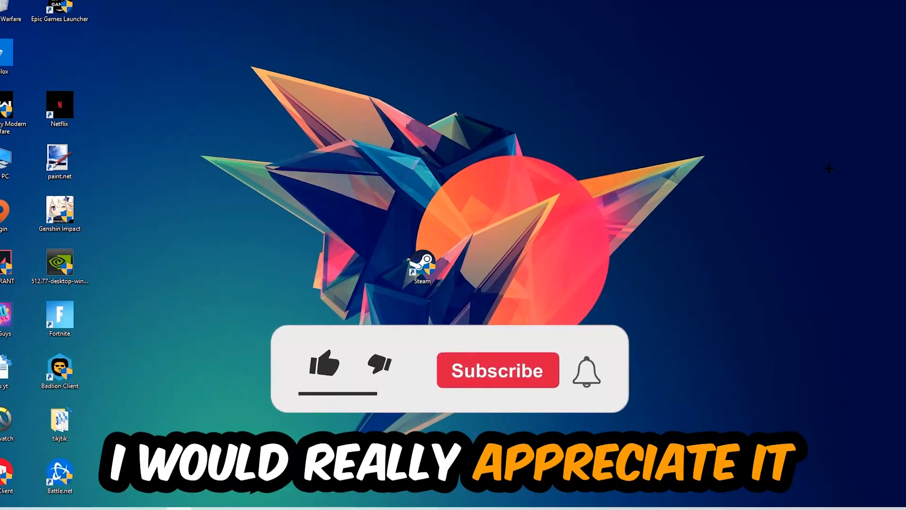
- Launch Task Manager from the taskbar menu to end unneeded background processes
left_click(324, 365)
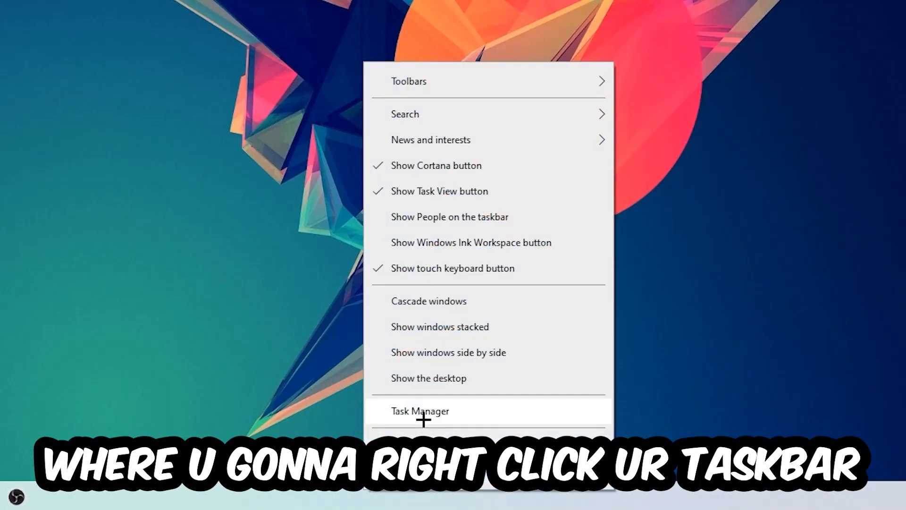
left_click(420, 411)
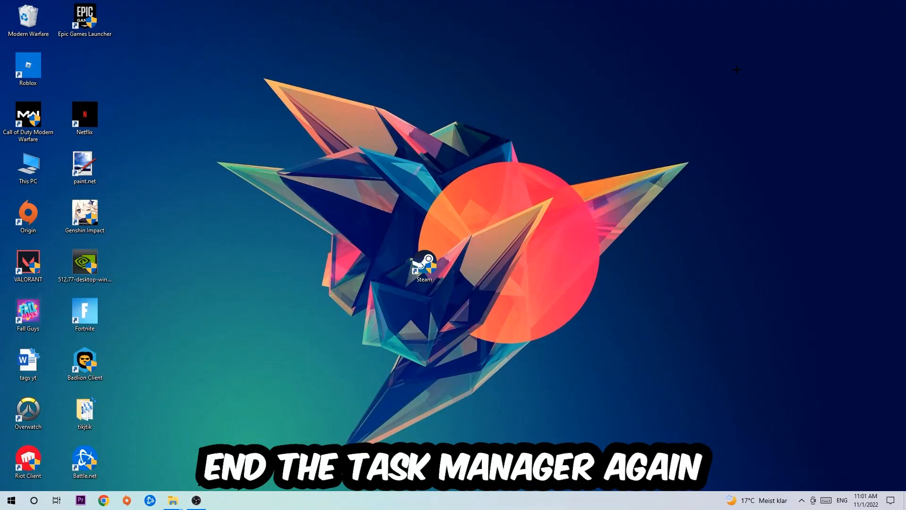
mouse_move(520, 101)
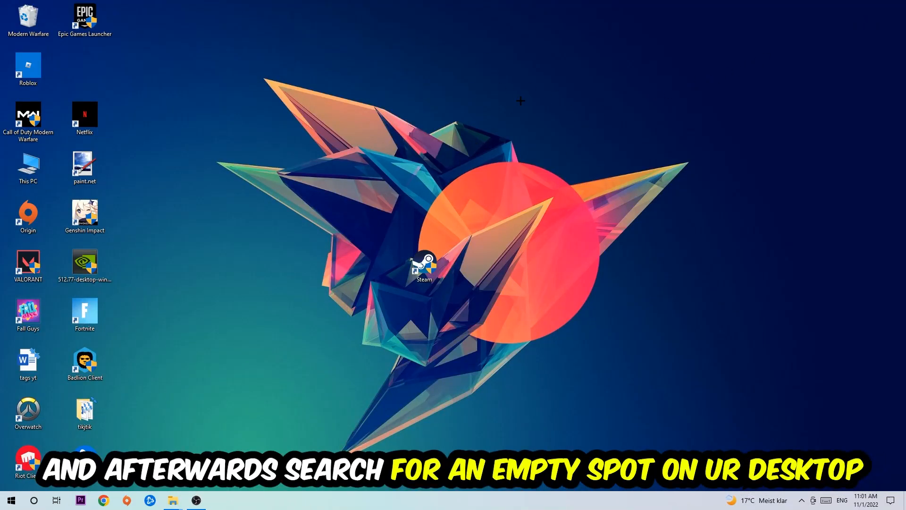
mouse_move(585, 139)
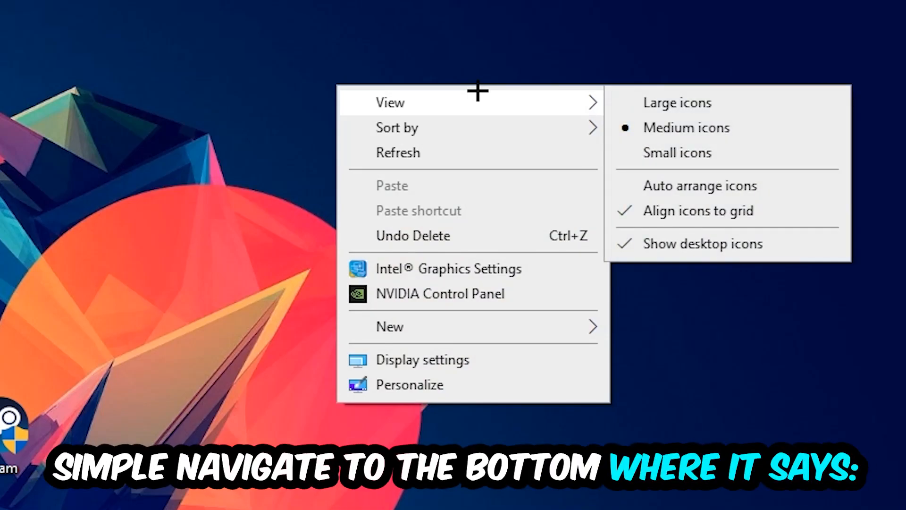
mouse_move(460, 358)
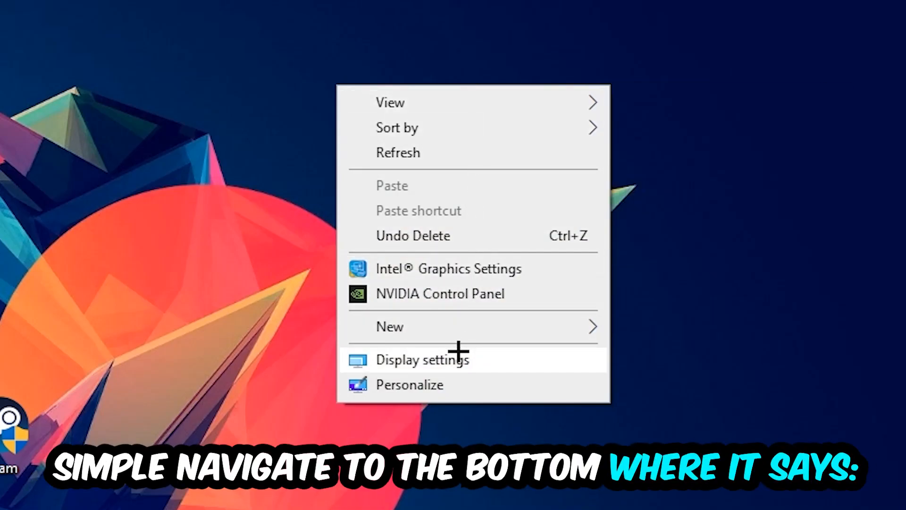
- Bring up Display settings from the desktop context menu
left_click(422, 358)
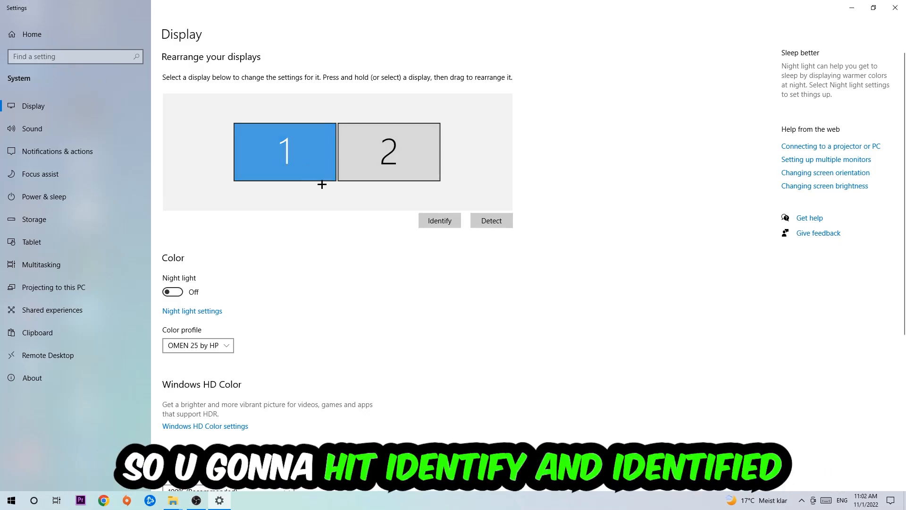
- Under Scale and layout, choose 100% (Recommended) scaling with 1920 × 1080 resolution
scroll("down", 3)
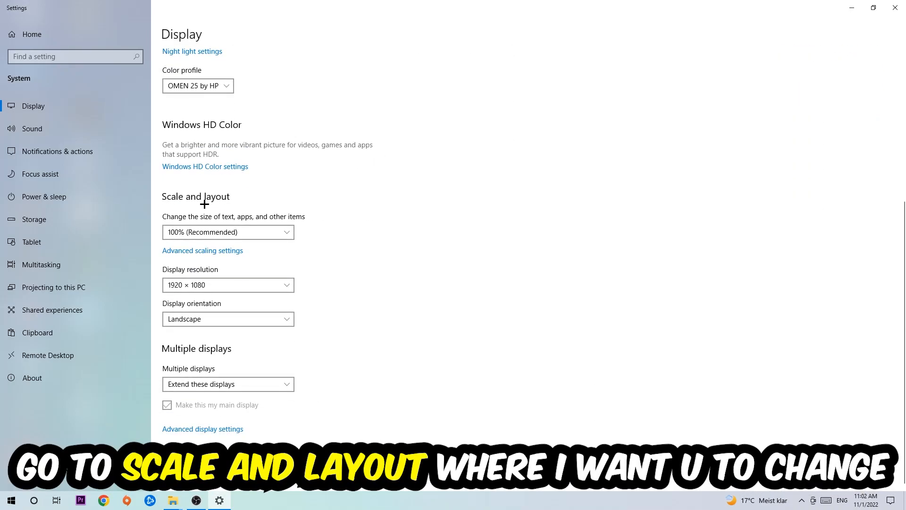
left_click(227, 232)
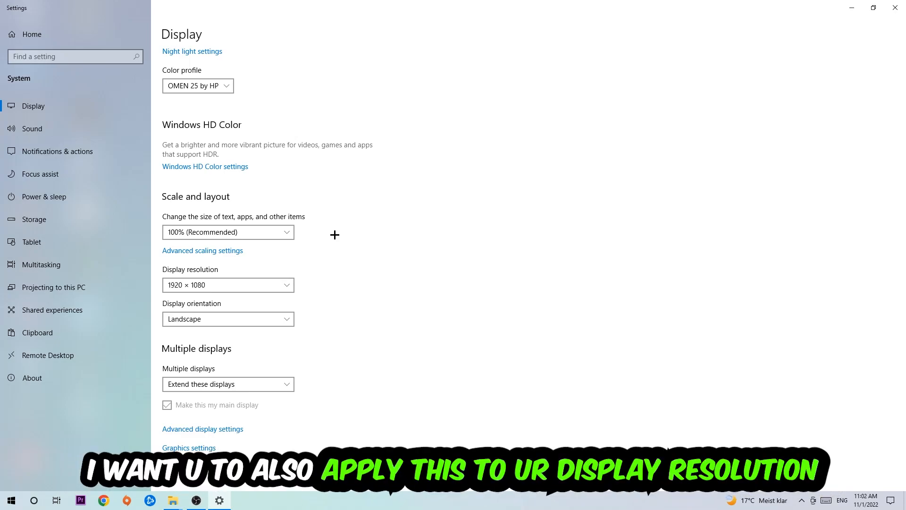
mouse_move(653, 89)
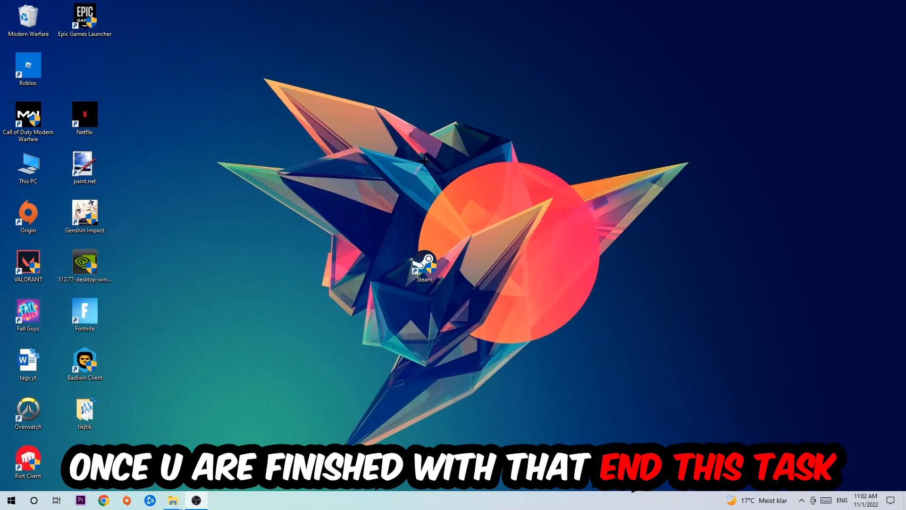
- Go to Update & Security in Settings and view the Windows Update status
left_click(11, 500)
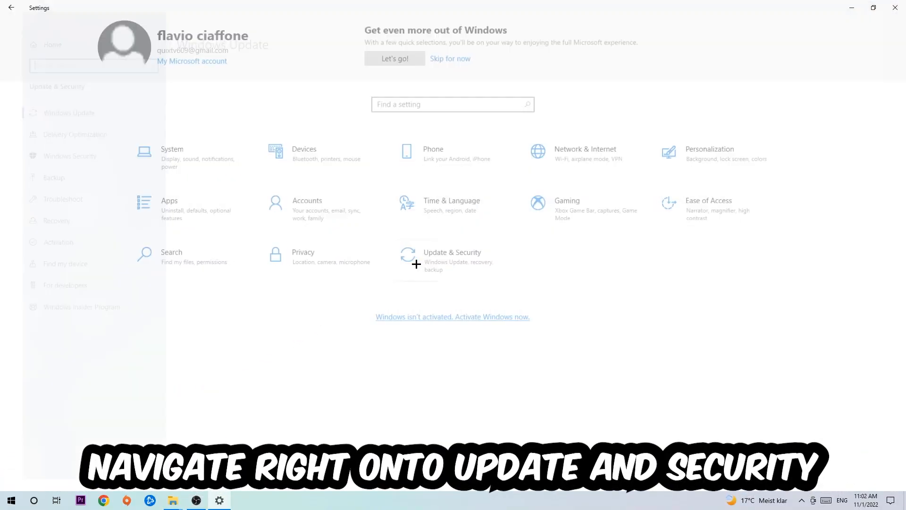
left_click(452, 256)
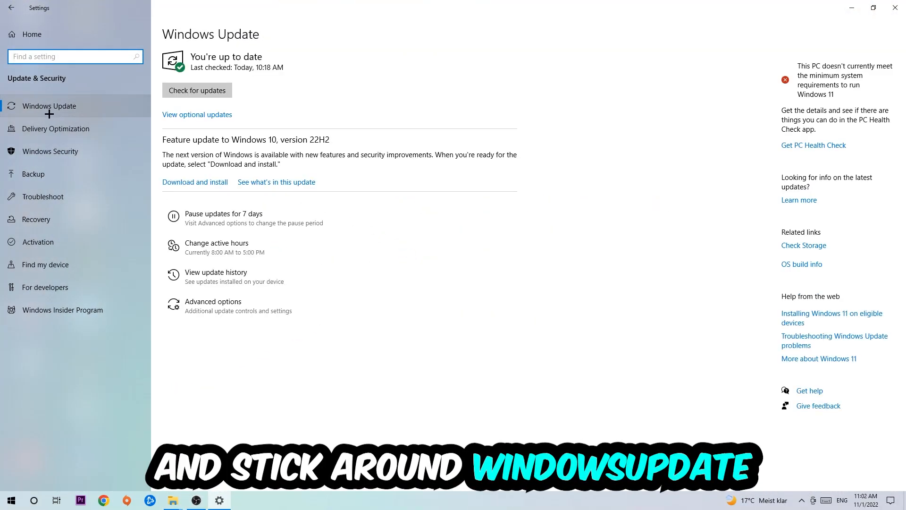